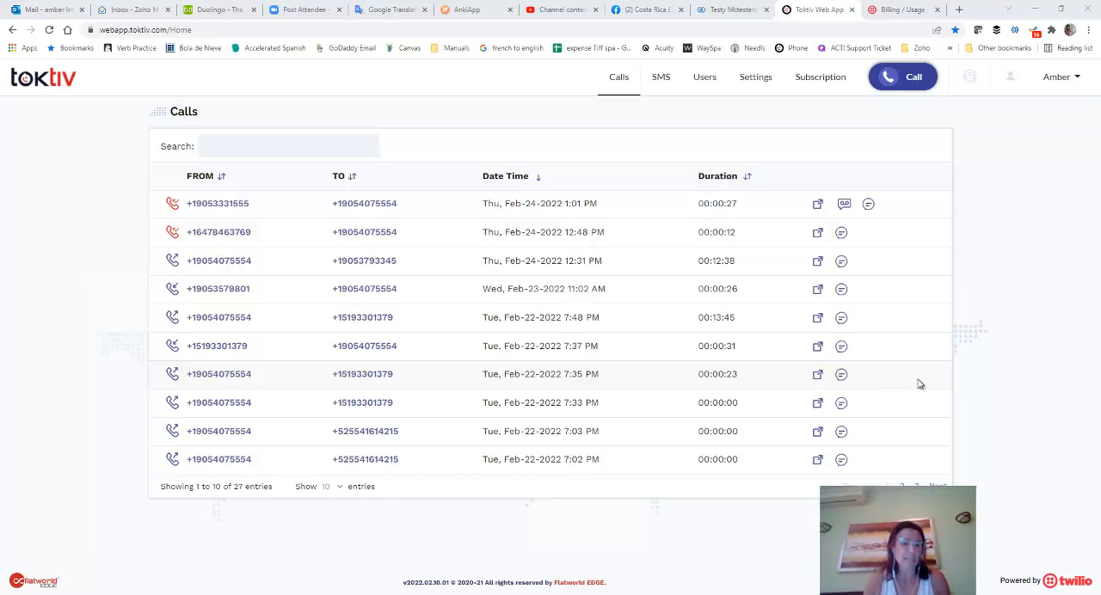
pyautogui.moveTo(793, 312)
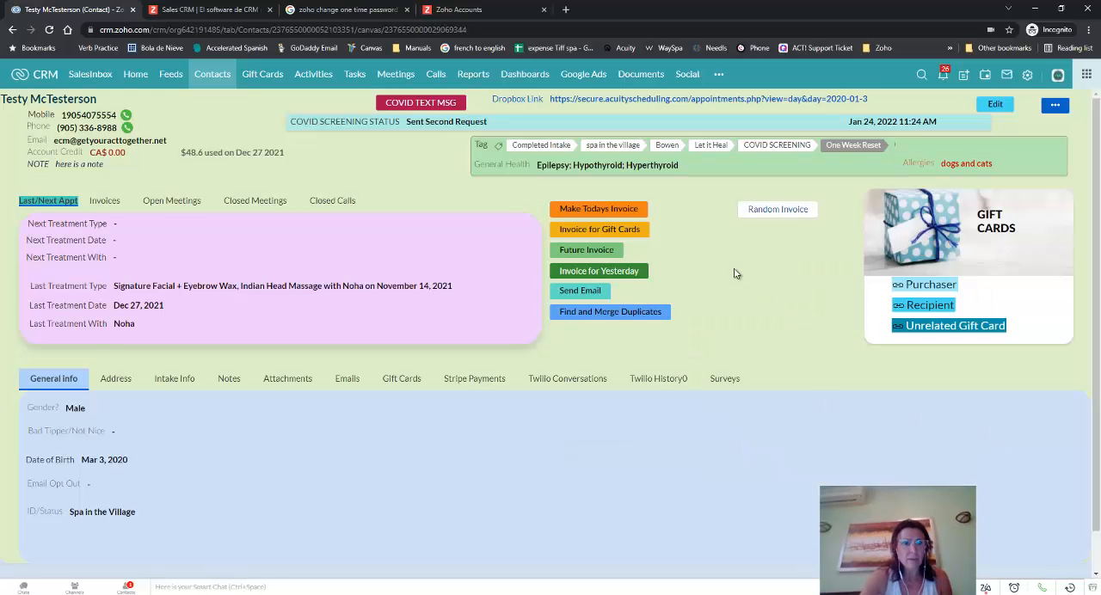
pyautogui.moveTo(973, 222)
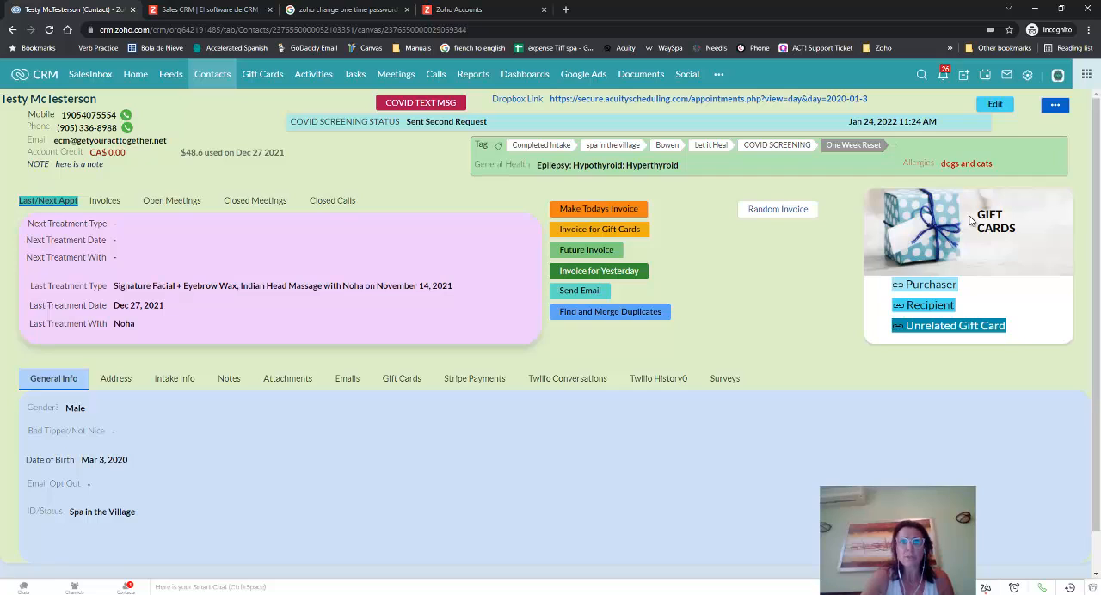
pyautogui.moveTo(992, 209)
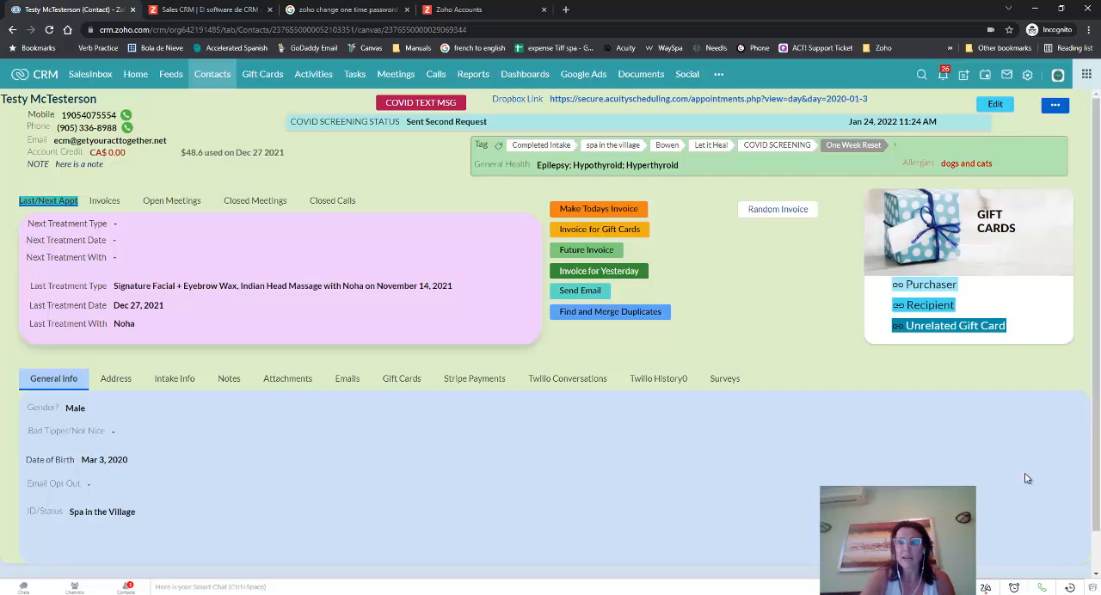
pyautogui.moveTo(903, 482)
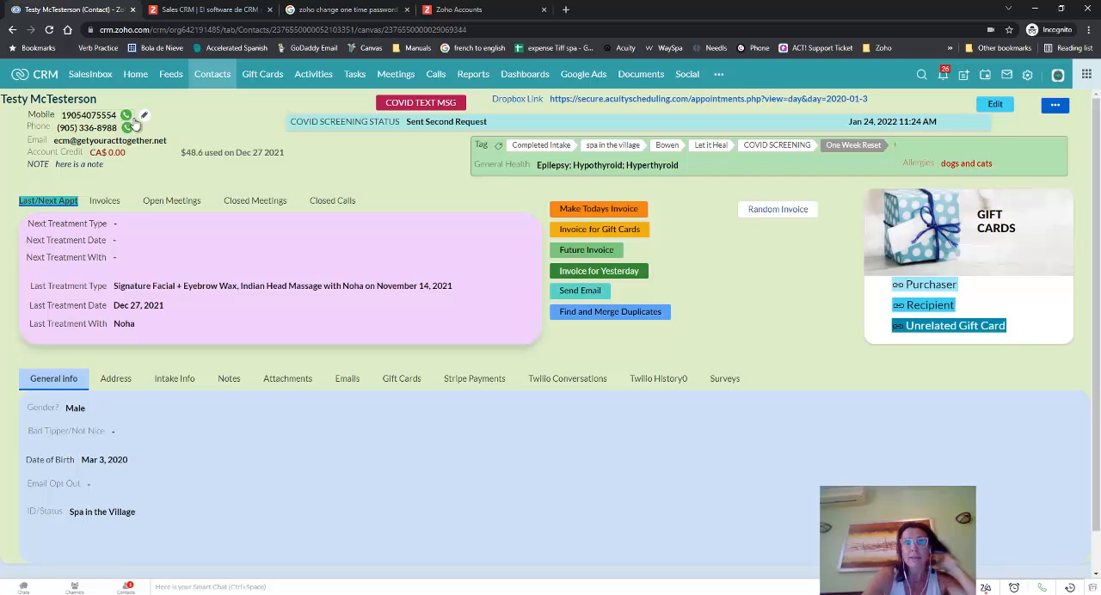
# Show Testy McTesterson's closed calls history, listing five logged calls including Feb 24, 2022.
pyautogui.click(333, 200)
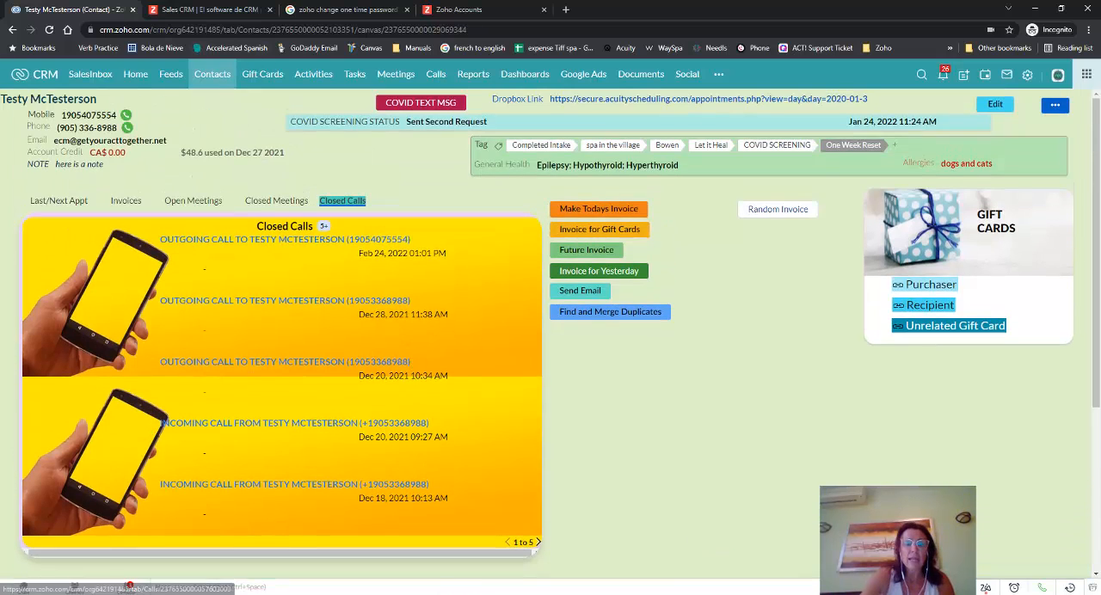
pyautogui.click(815, 9)
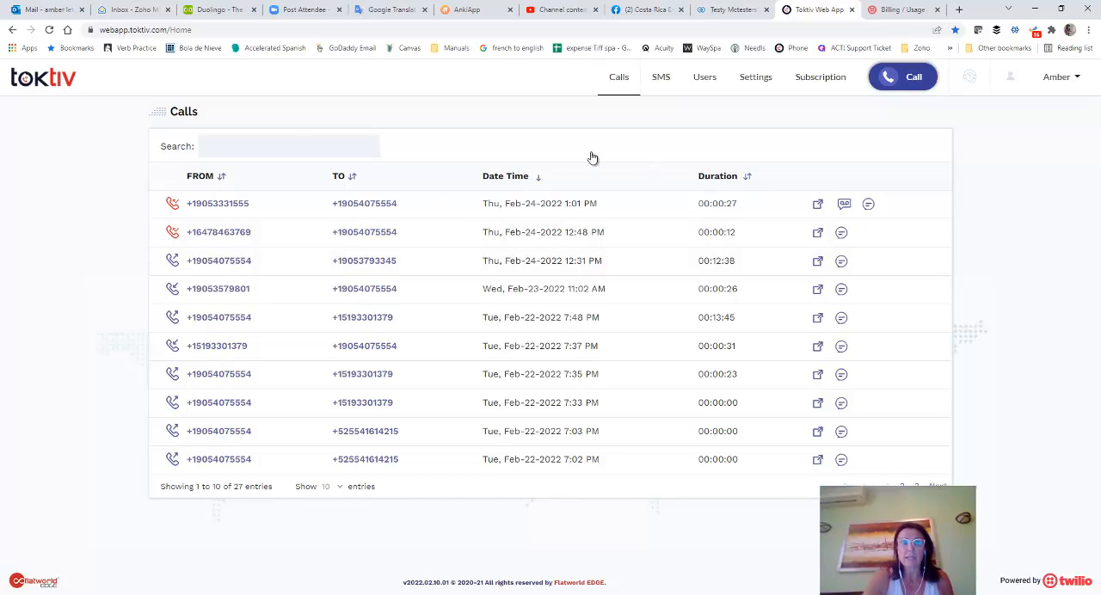
pyautogui.moveTo(32, 92)
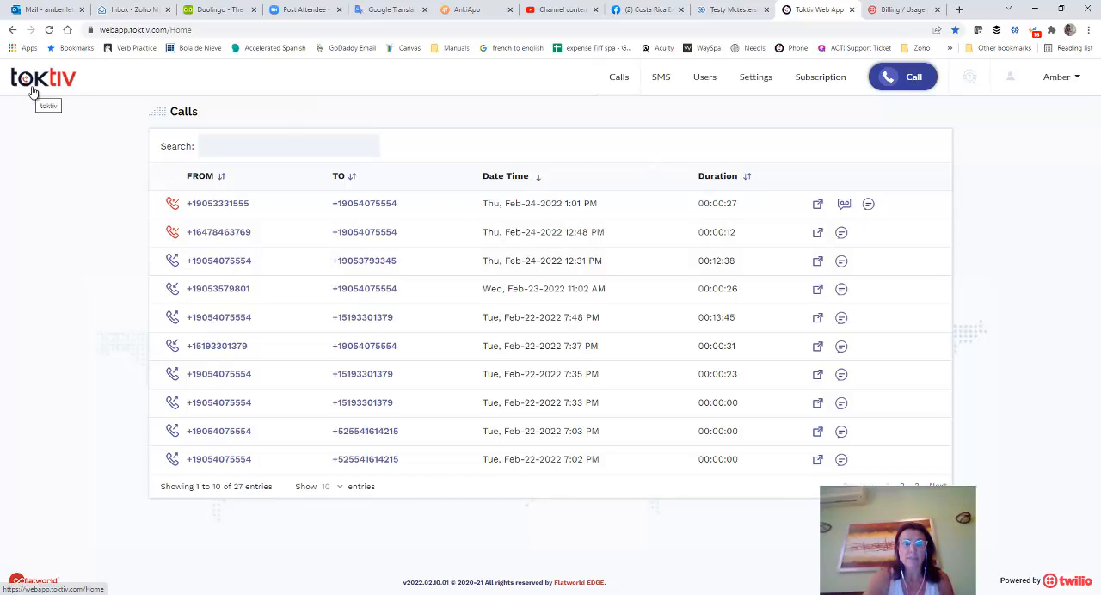
pyautogui.moveTo(1045, 589)
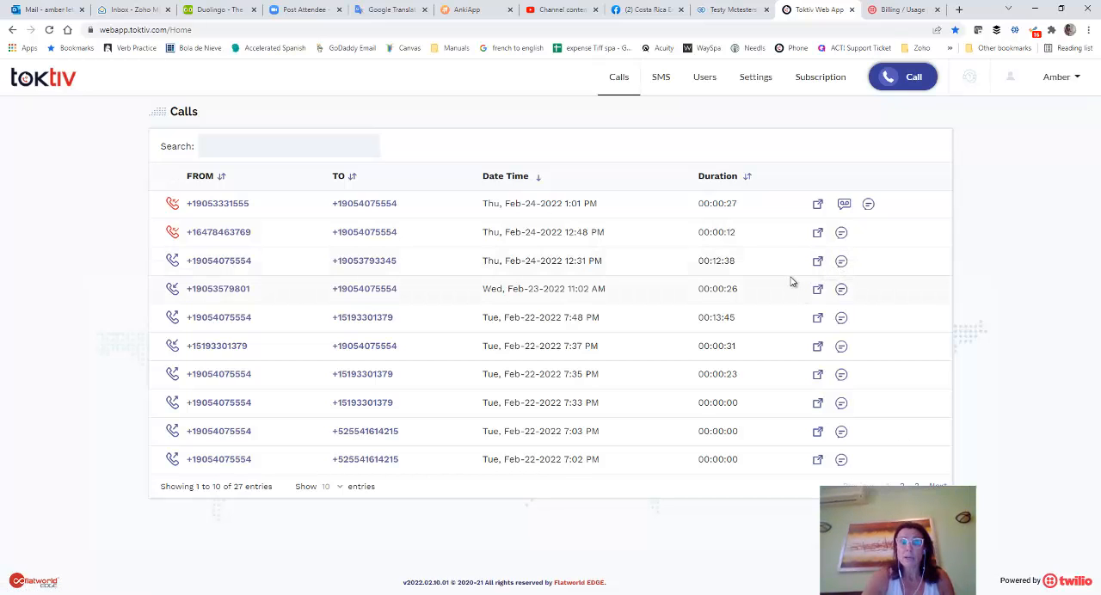
pyautogui.moveTo(742, 138)
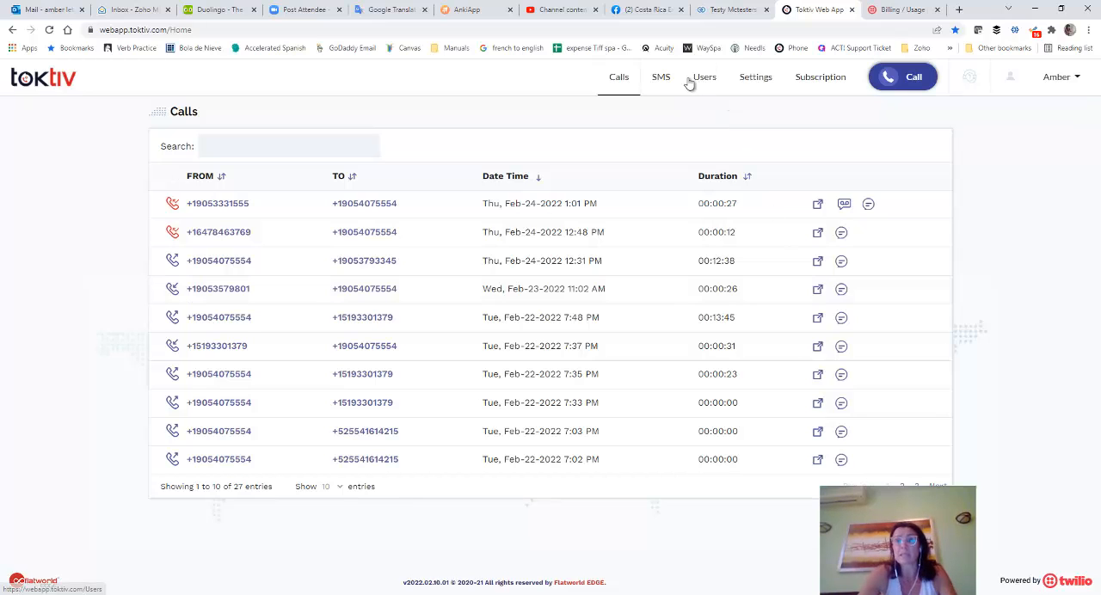
# Open the Dial Pad call window over the Toktiv call log.
pyautogui.click(661, 76)
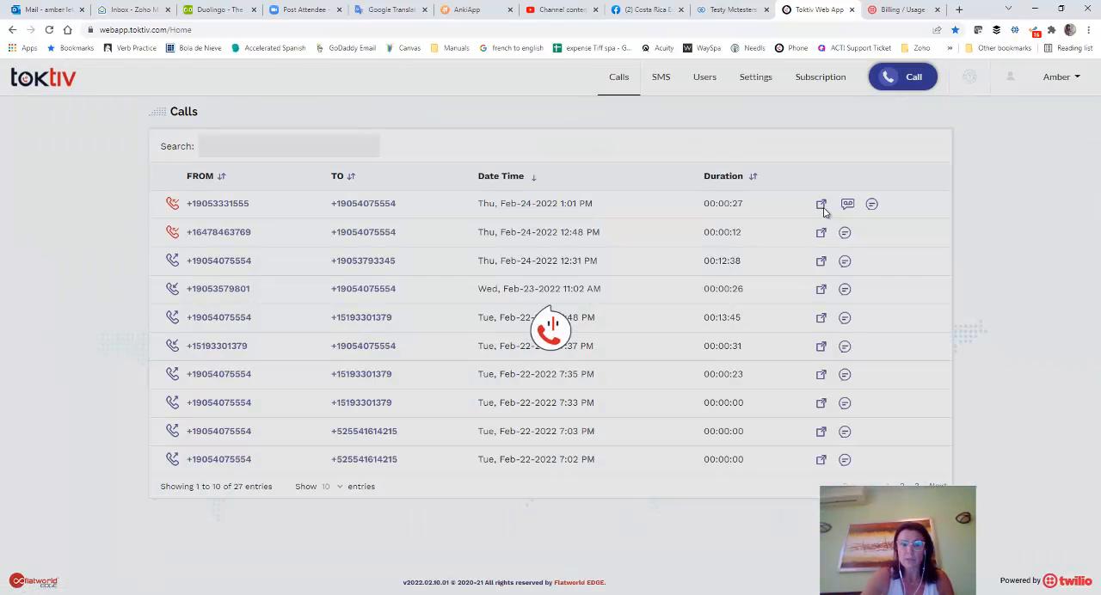
pyautogui.moveTo(822, 403)
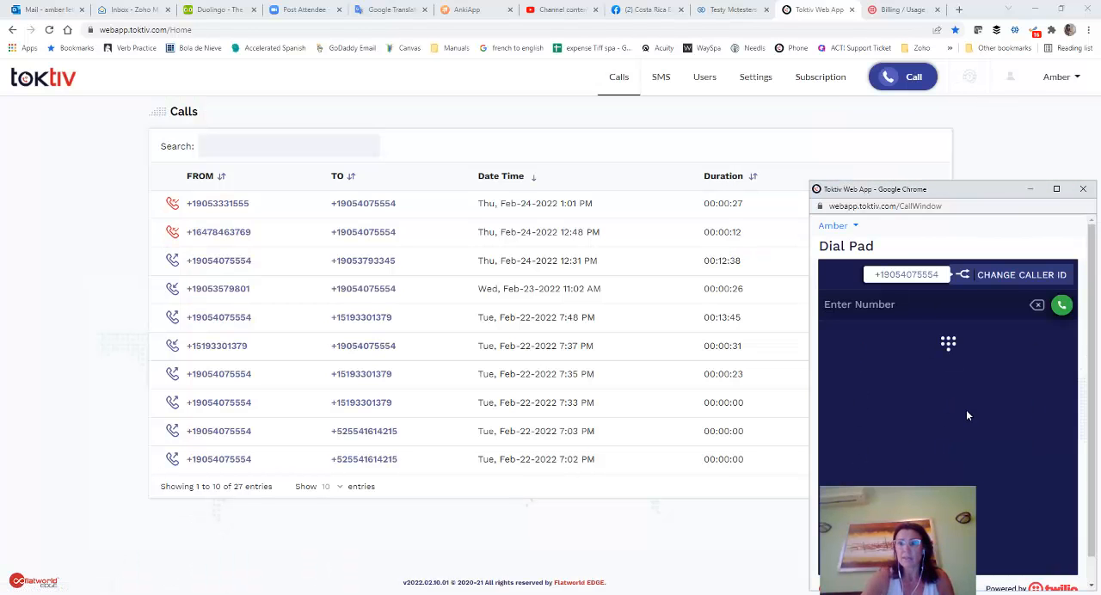
# Enter +506 on the dial pad keypad, then close the Dial Pad window.
pyautogui.click(947, 342)
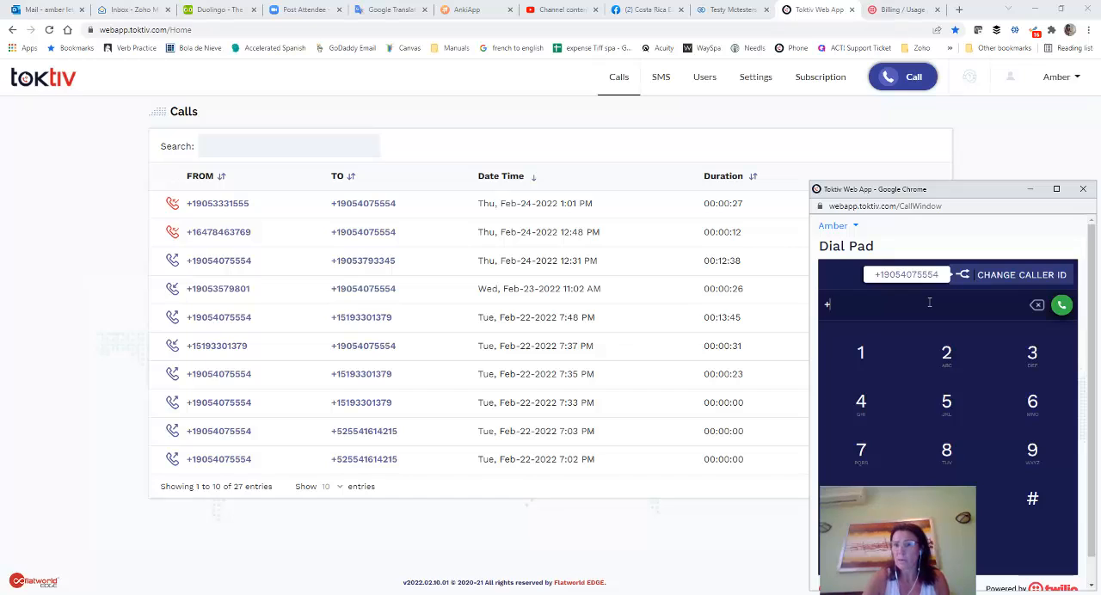
pyautogui.write('1')
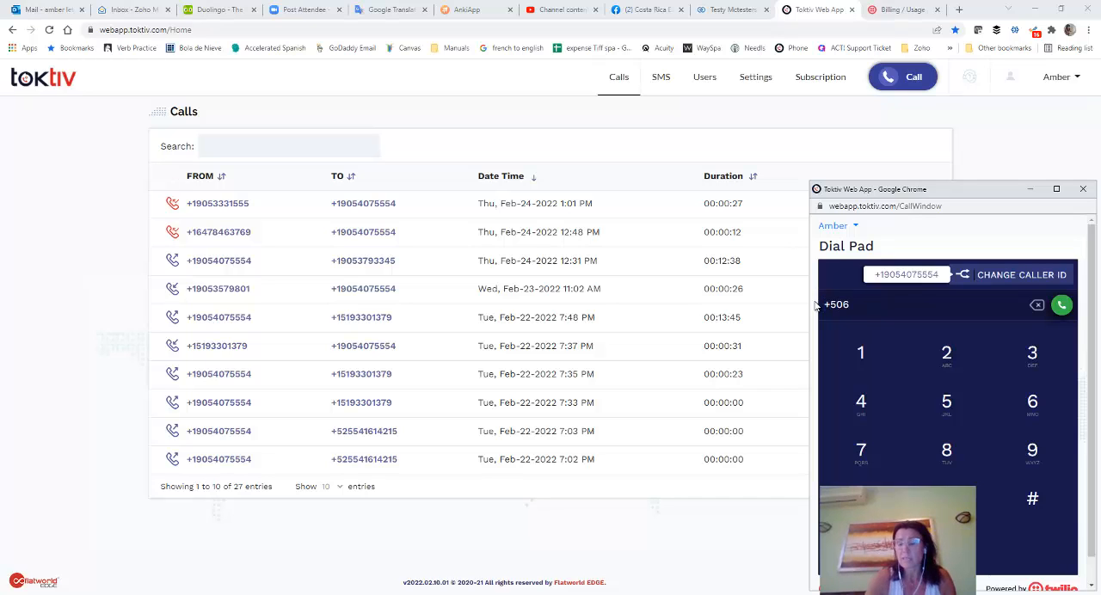
pyautogui.doubleClick(835, 305)
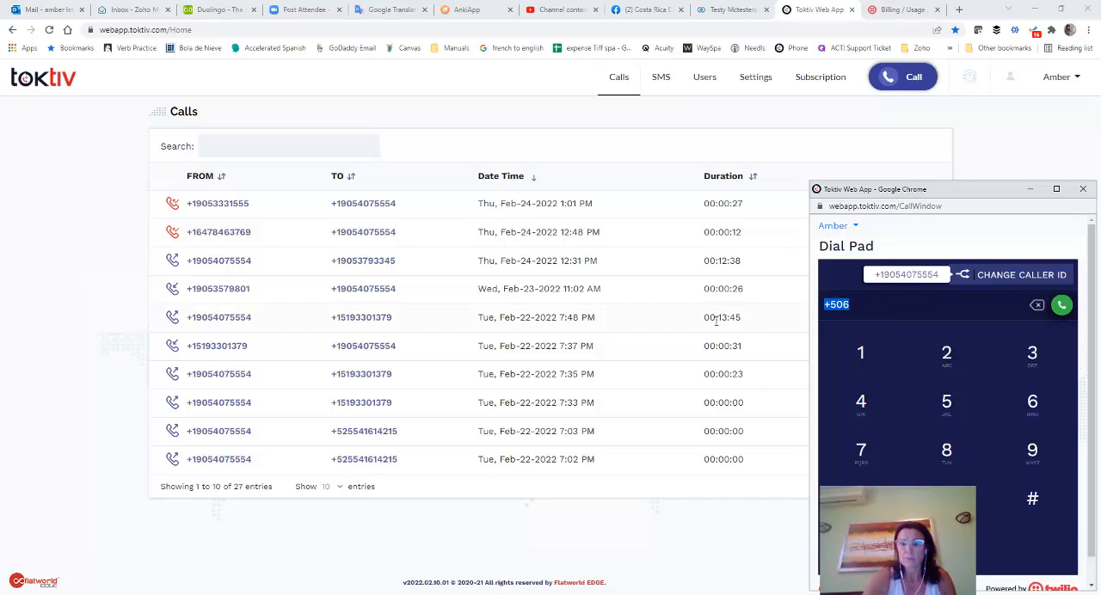
pyautogui.click(1037, 304)
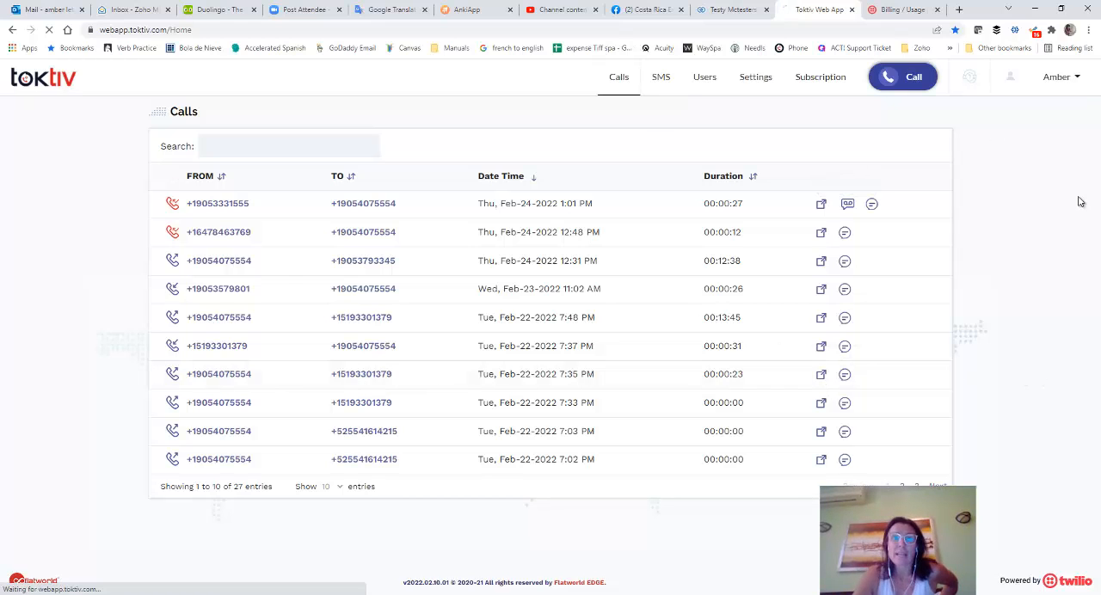
pyautogui.click(661, 77)
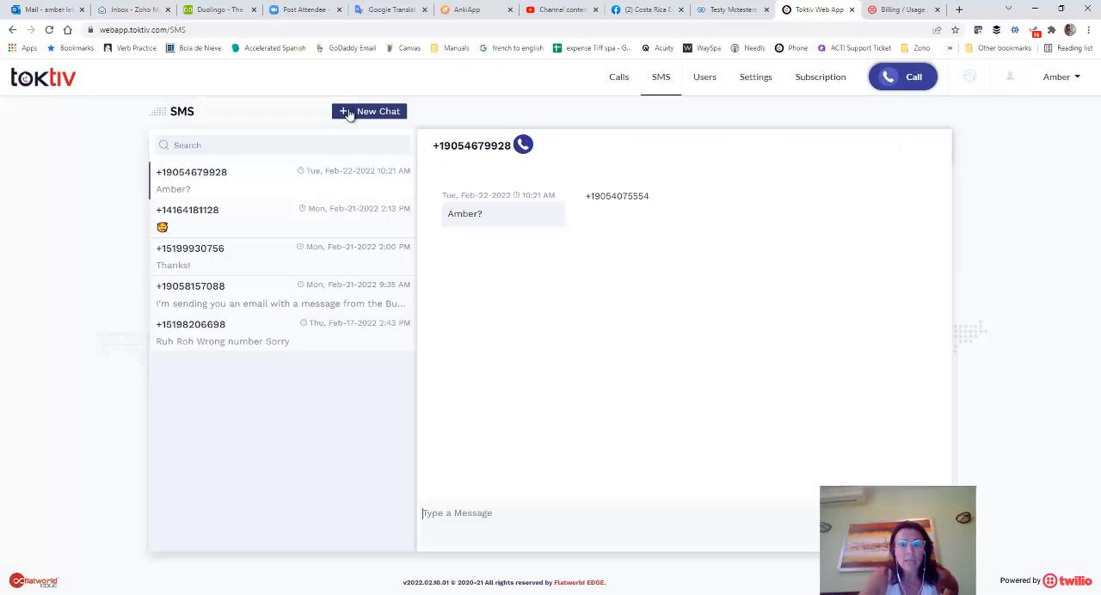
pyautogui.moveTo(302, 145)
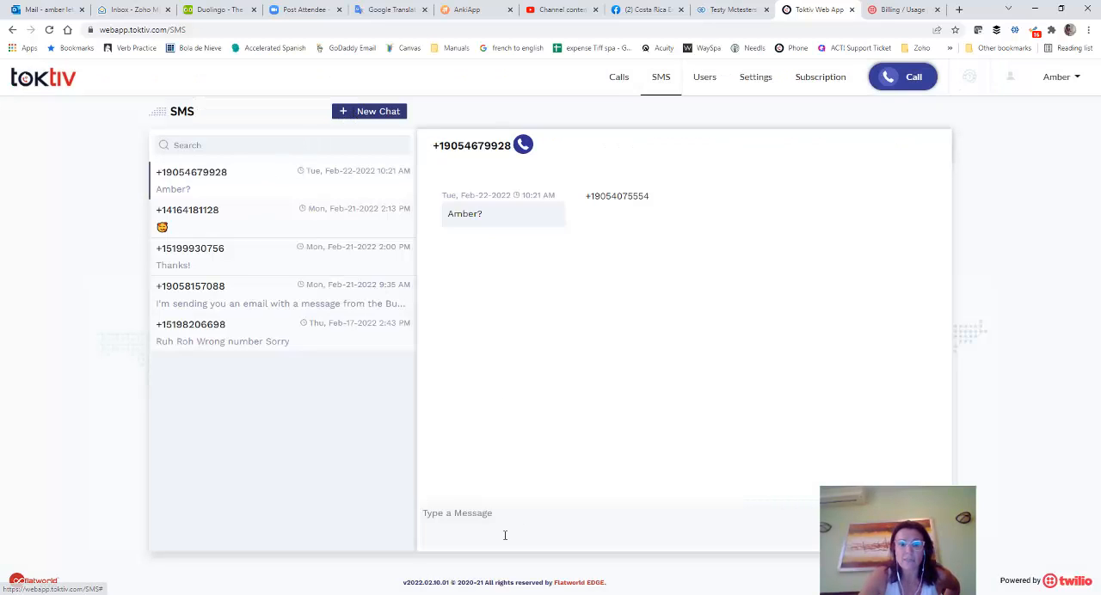
pyautogui.write('hi, just testing - p')
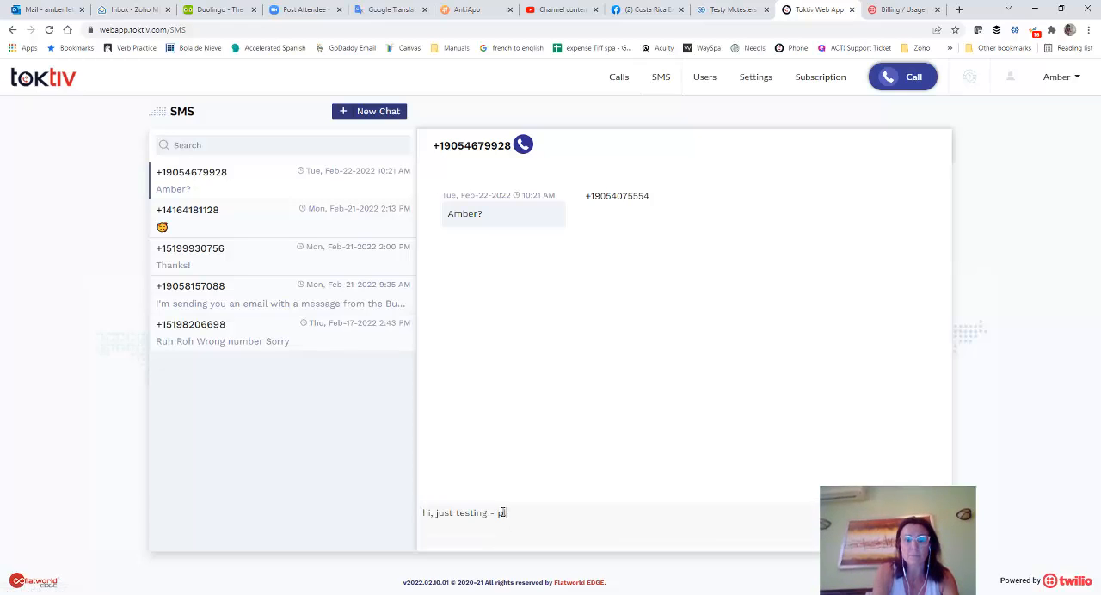
pyautogui.write('lease ignore this')
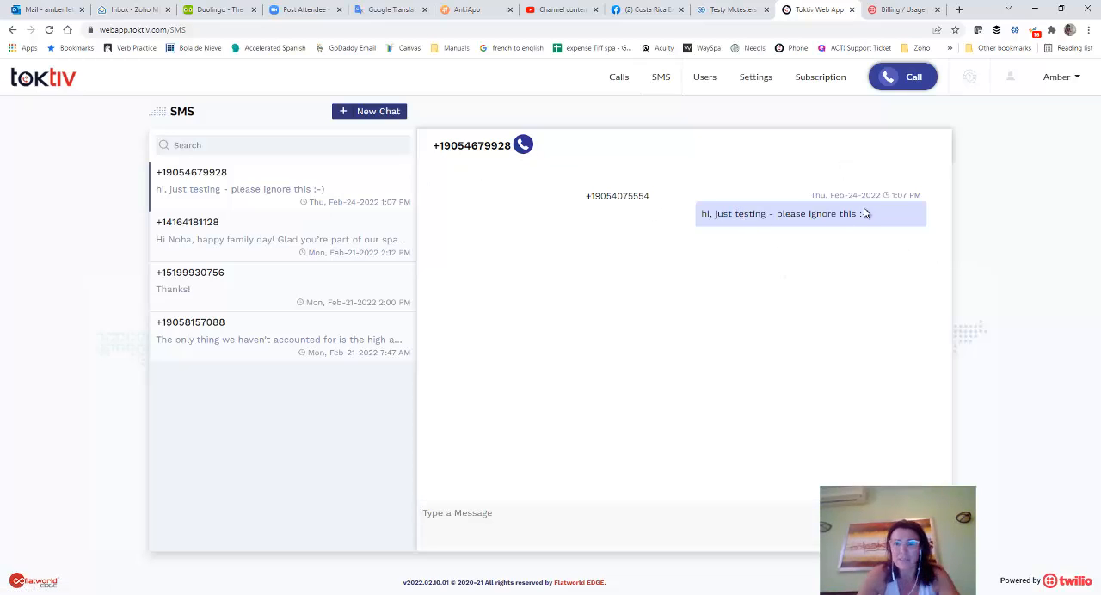
pyautogui.moveTo(832, 338)
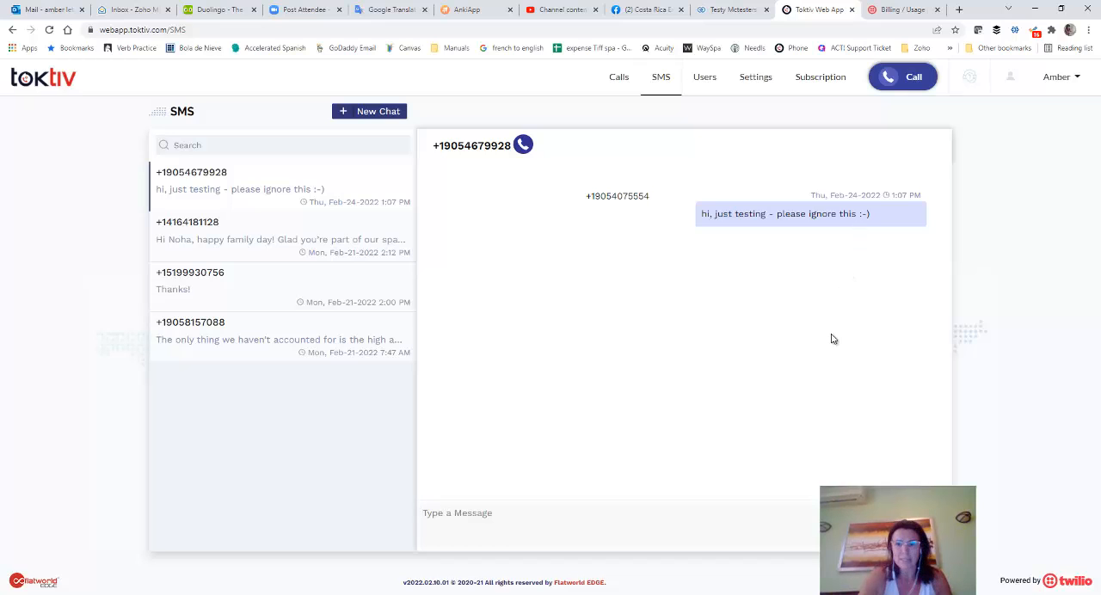
pyautogui.moveTo(786, 429)
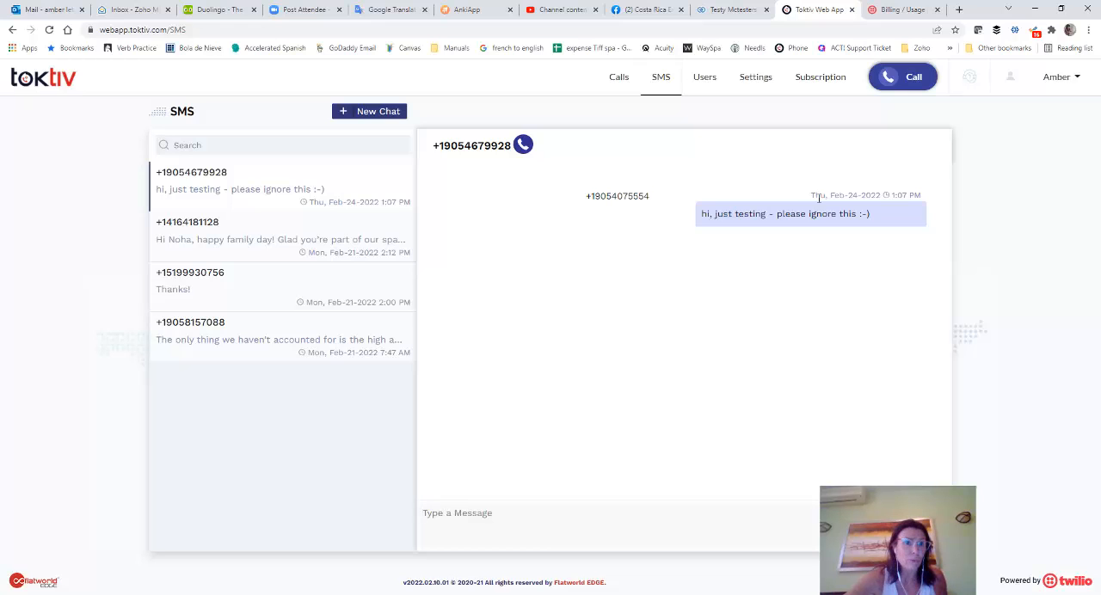
pyautogui.click(457, 513)
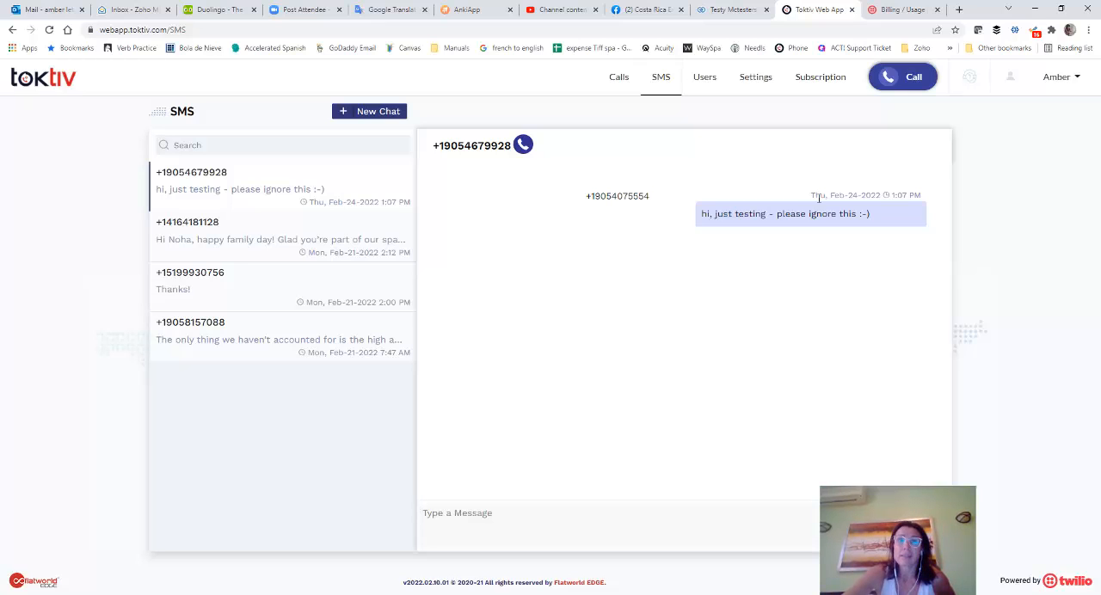
pyautogui.moveTo(580, 190)
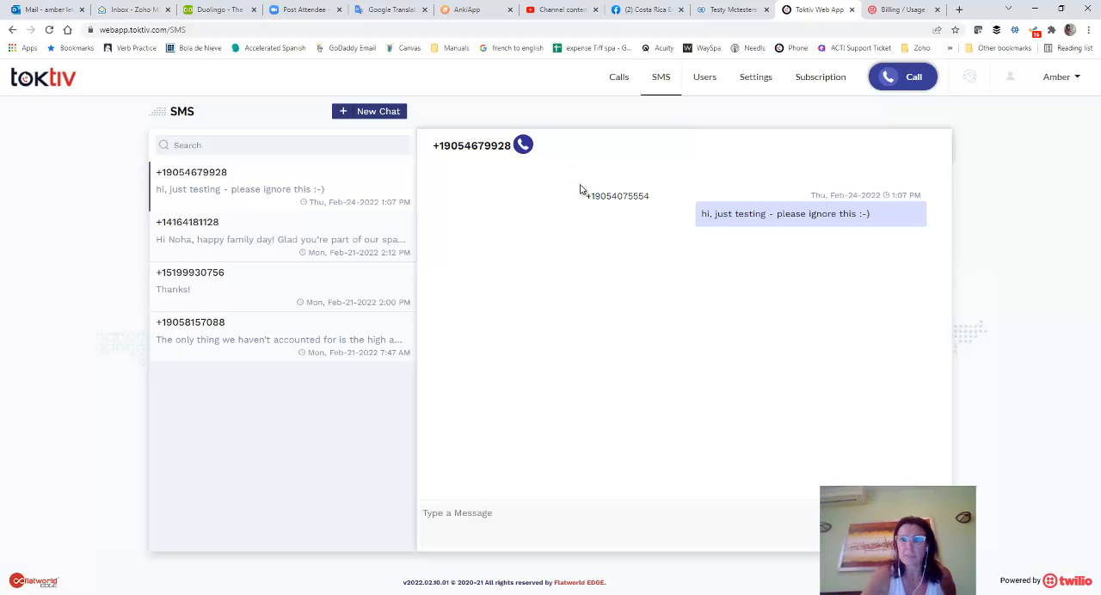
pyautogui.moveTo(619, 76)
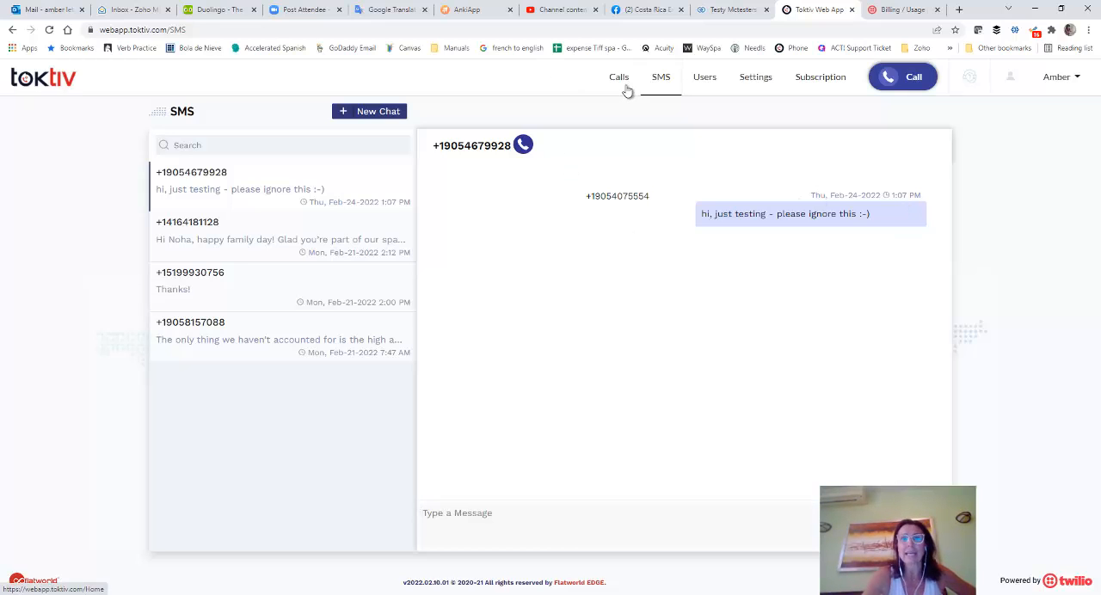
pyautogui.moveTo(623, 89)
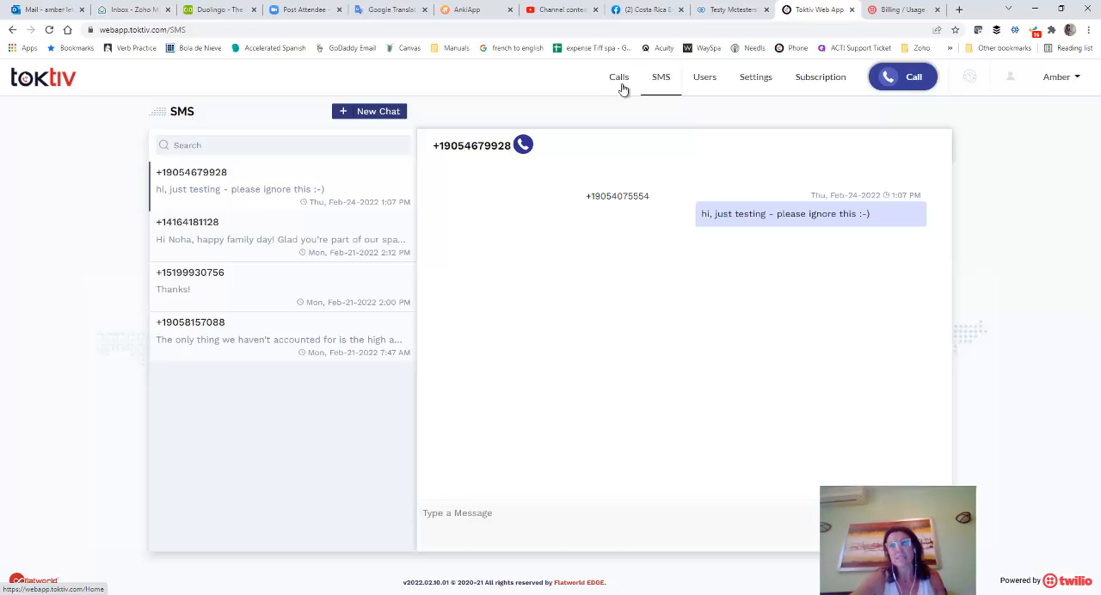
pyautogui.click(456, 513)
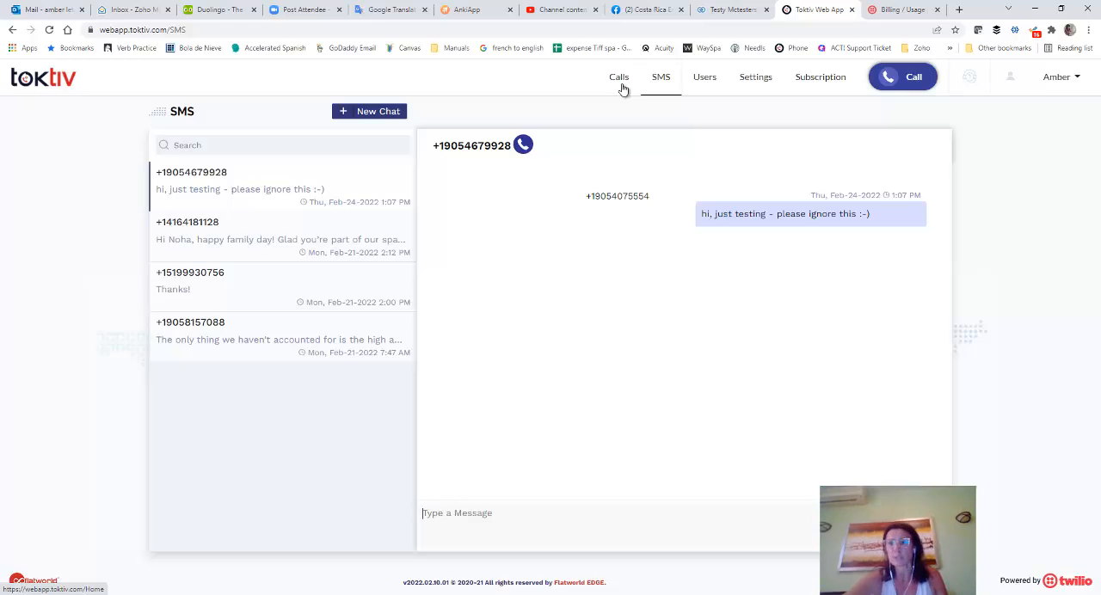
pyautogui.moveTo(622, 88)
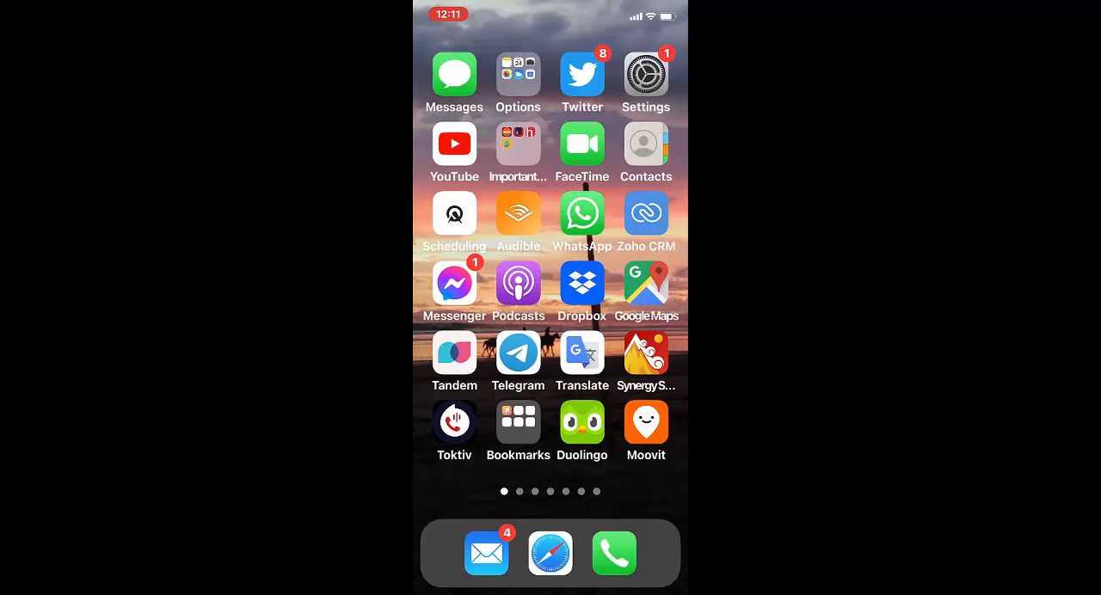
# Launch the Toktiv app on the iPhone to its recent Feb 24 call history.
pyautogui.click(455, 422)
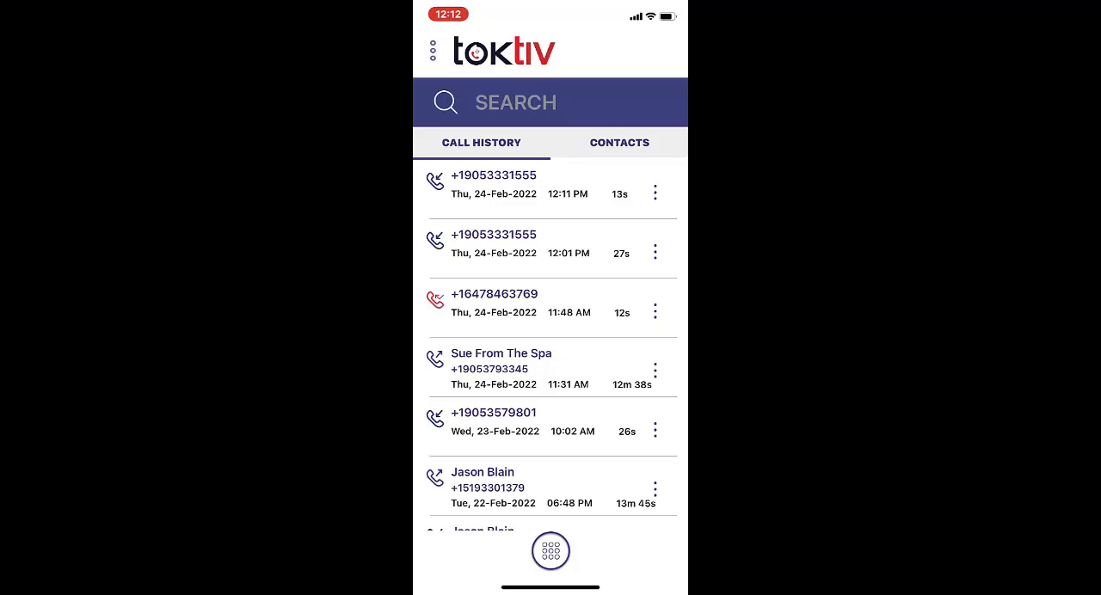
# Browse the call history, back out of the conference screen, and choose SMS.
pyautogui.scroll(-3)
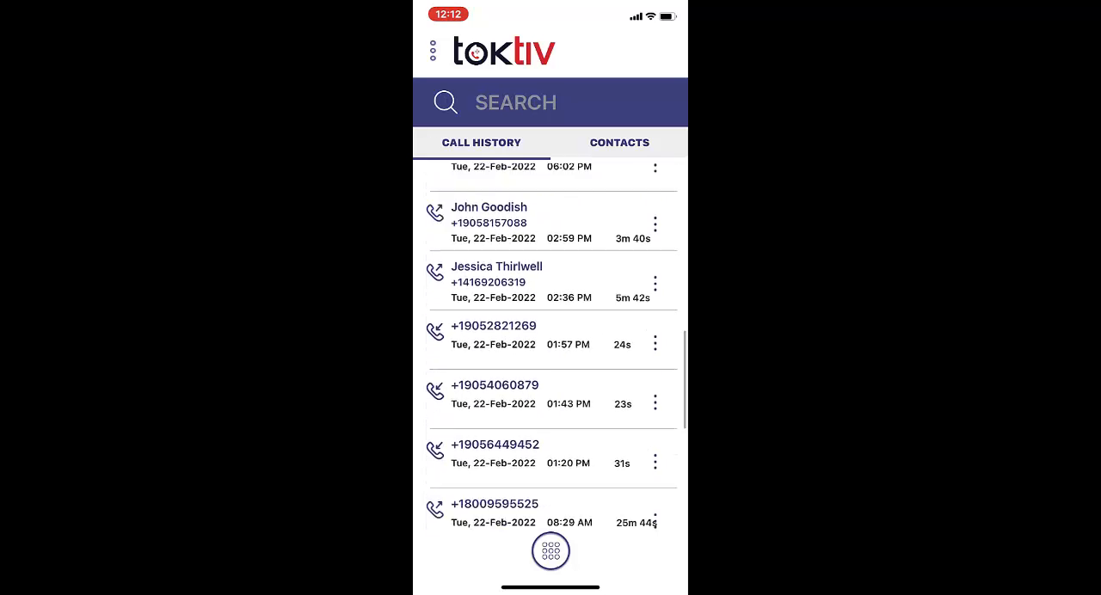
pyautogui.scroll(-3)
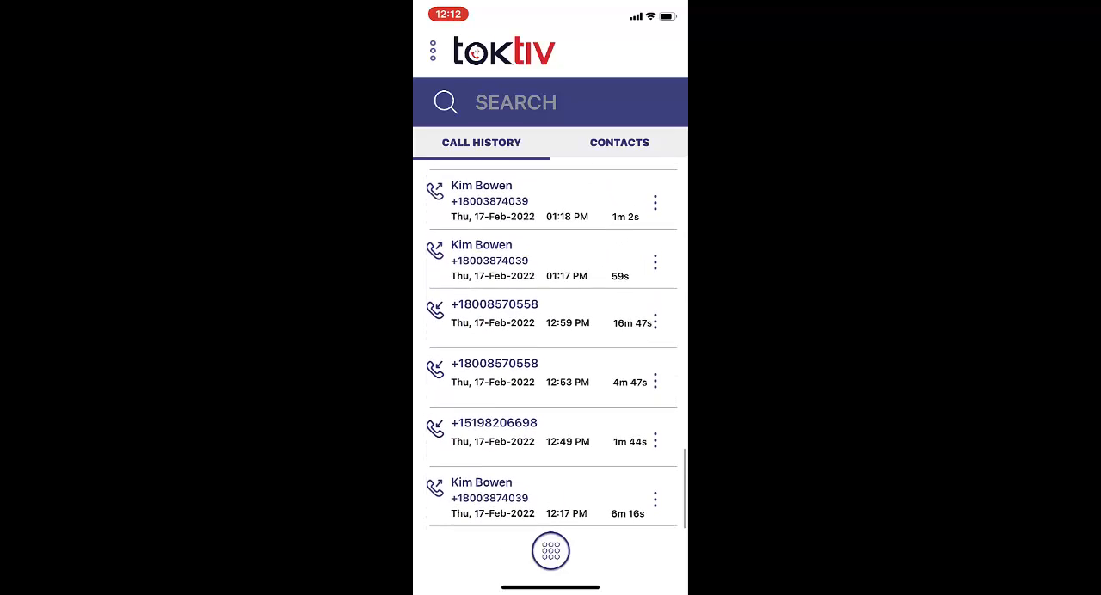
pyautogui.scroll(-3)
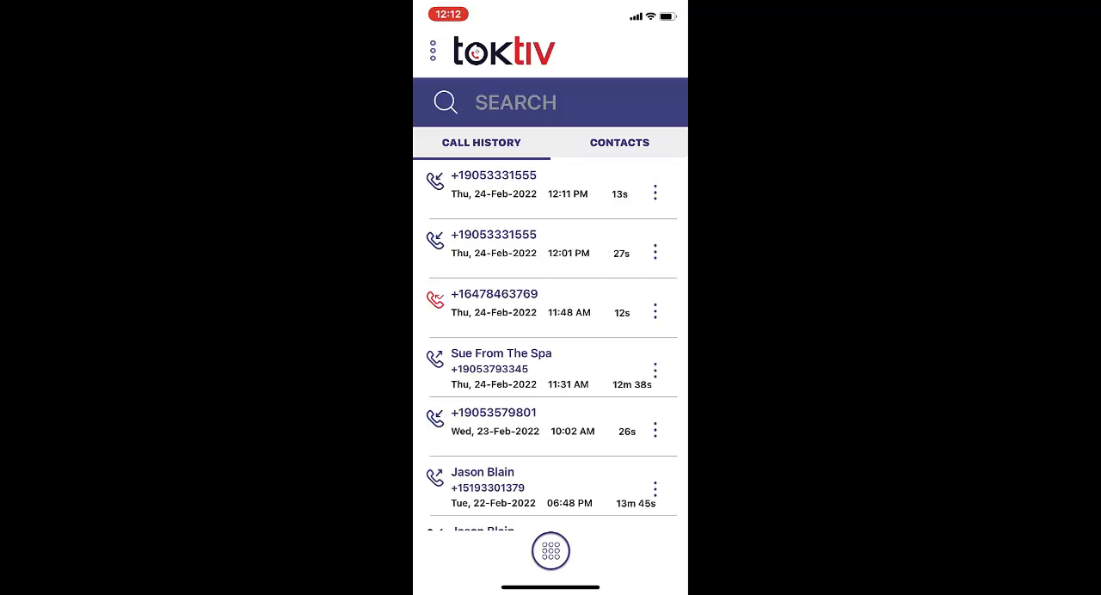
pyautogui.click(434, 52)
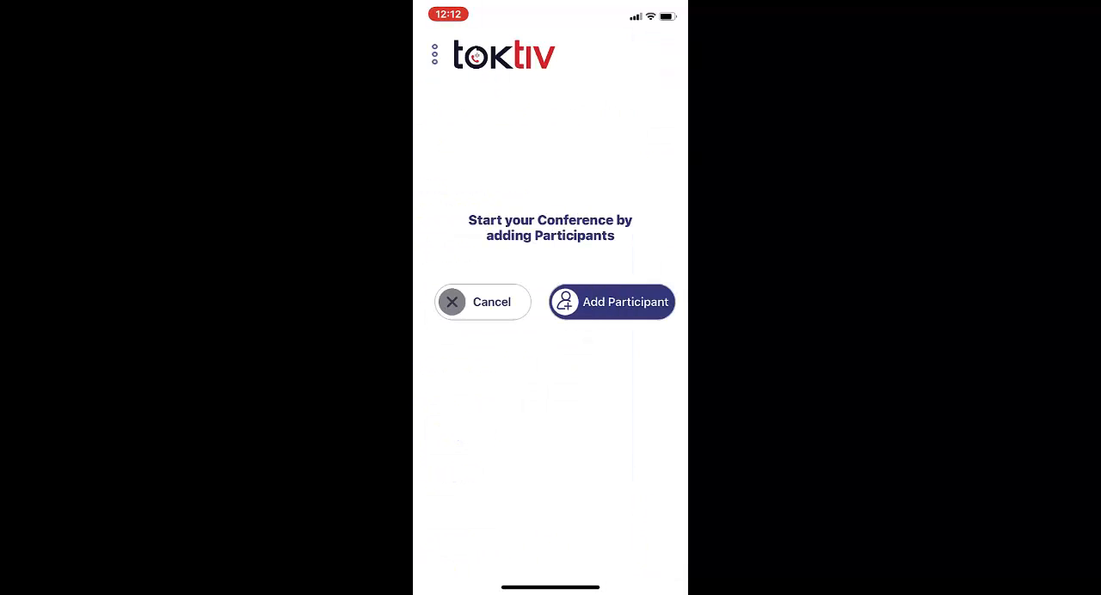
pyautogui.click(436, 54)
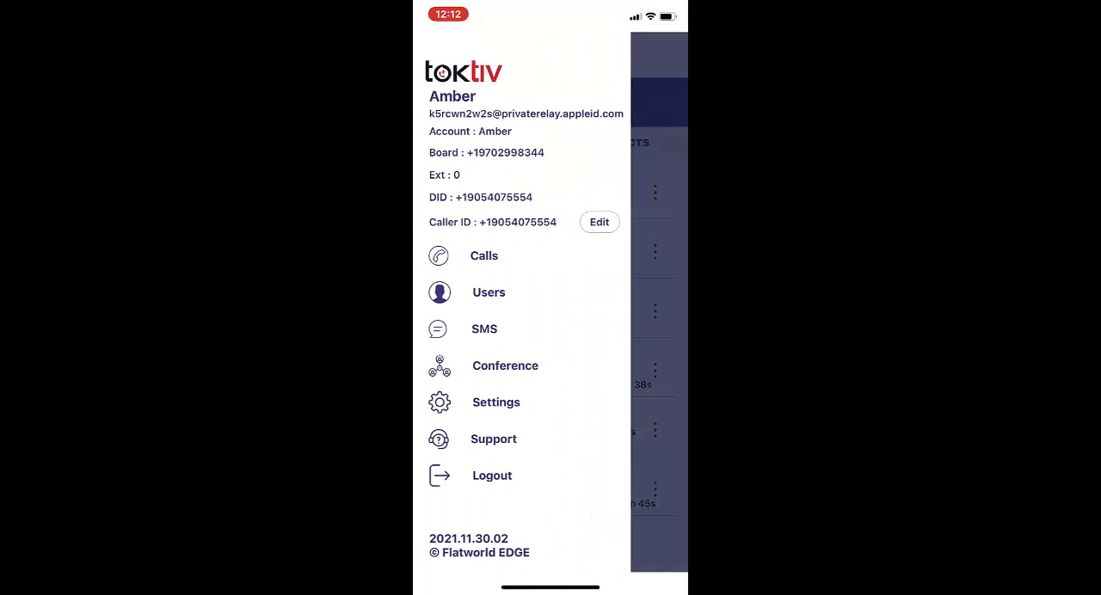
pyautogui.click(483, 329)
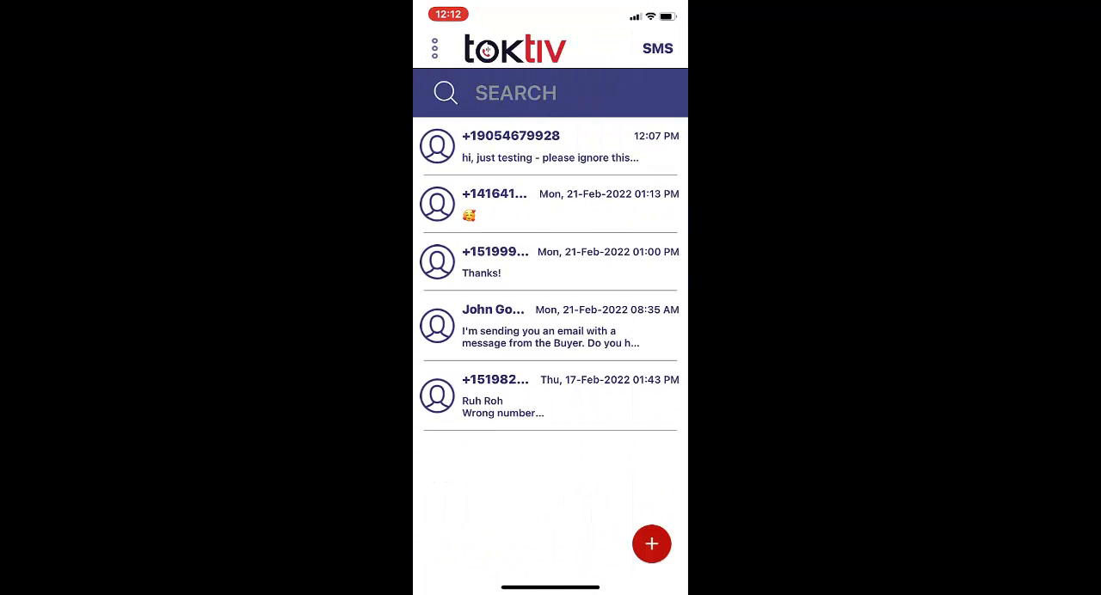